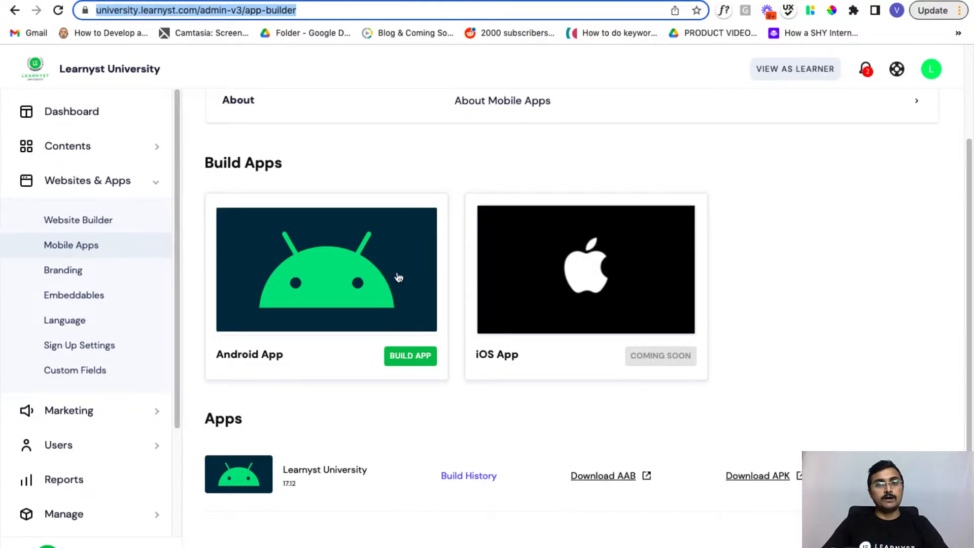
Start the Android app build, keep the existing app details, and enable Secure Mode on App Credentials.
click(410, 355)
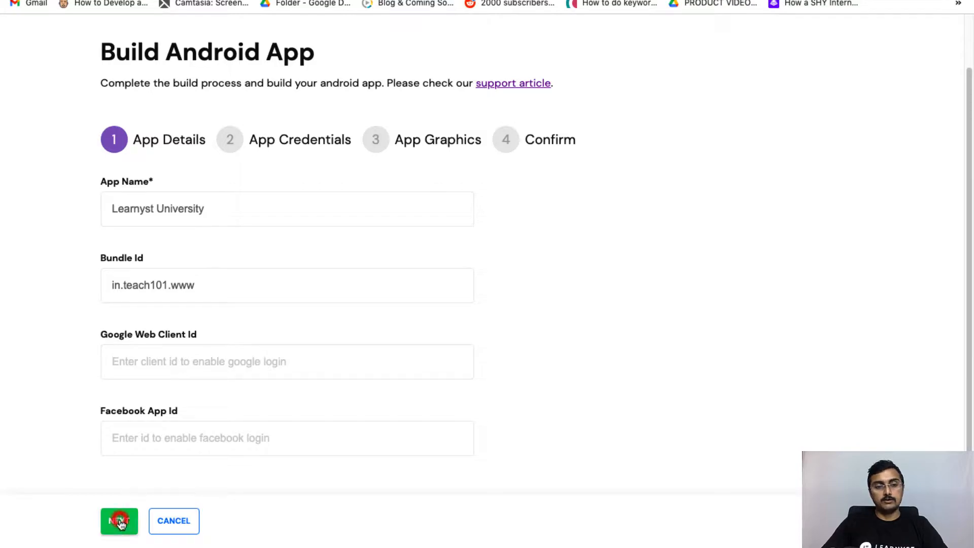
click(118, 520)
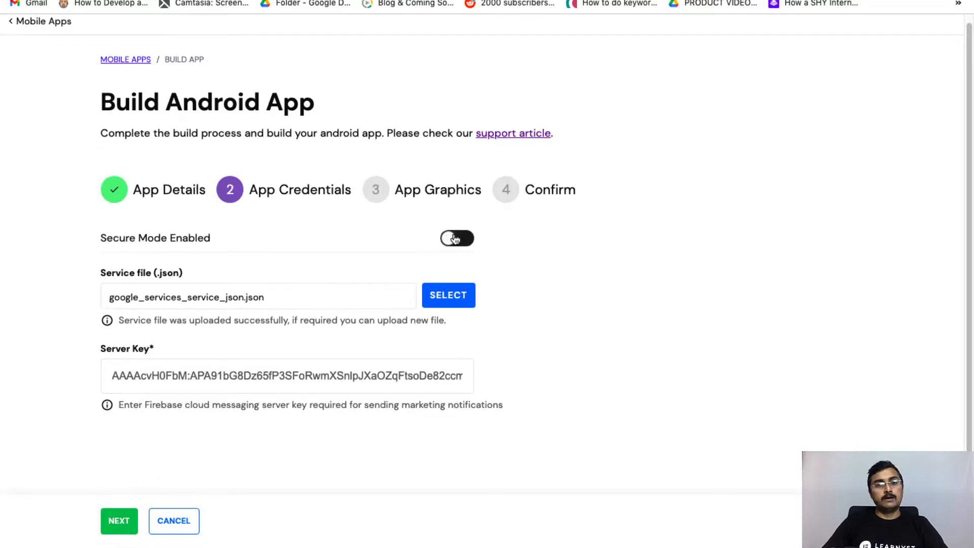
click(457, 238)
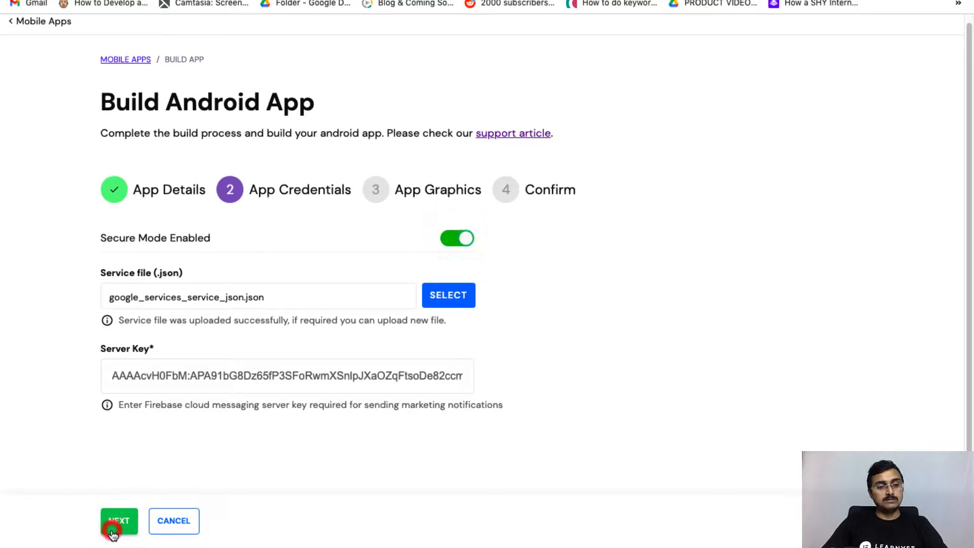
Keep the credentials and current graphics, then submit and confirm the Learnyst University build.
click(119, 520)
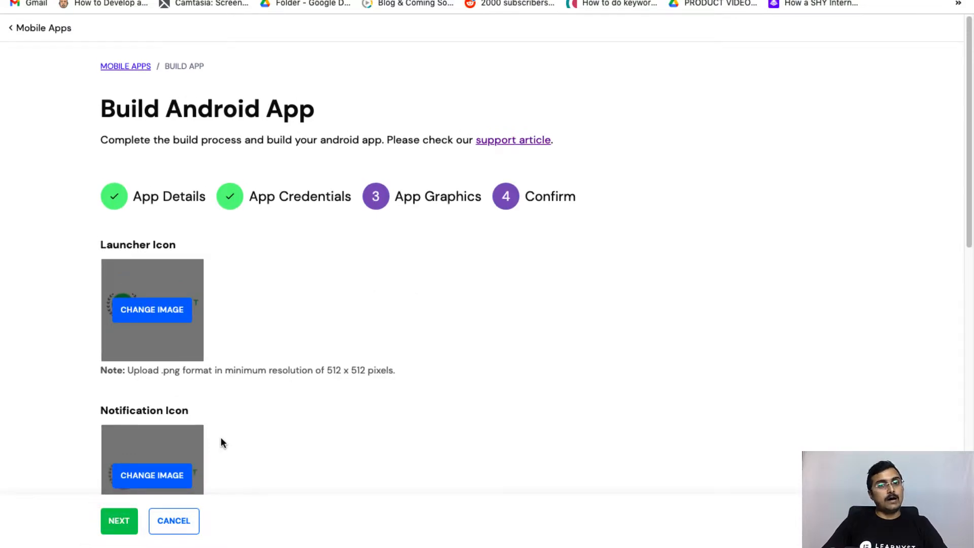
mouse_move(258, 394)
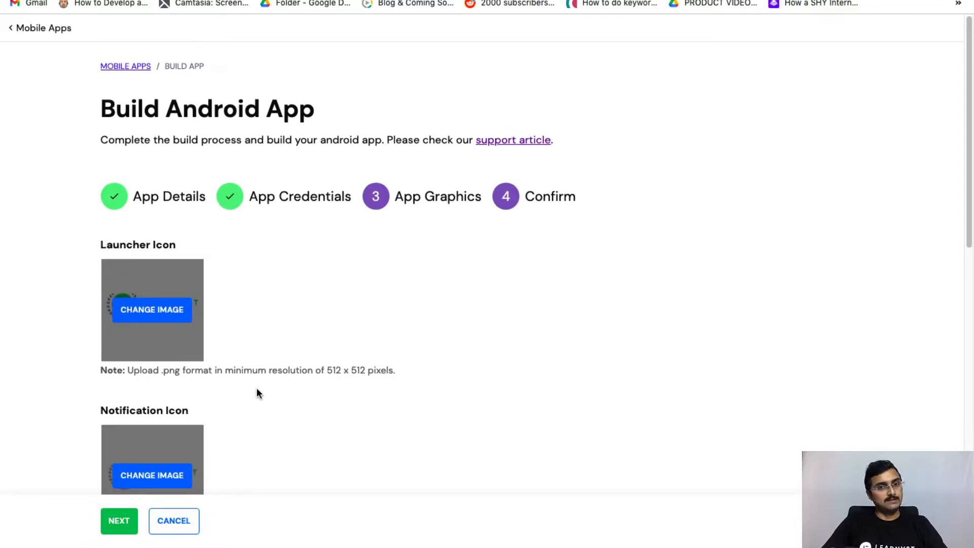
click(119, 520)
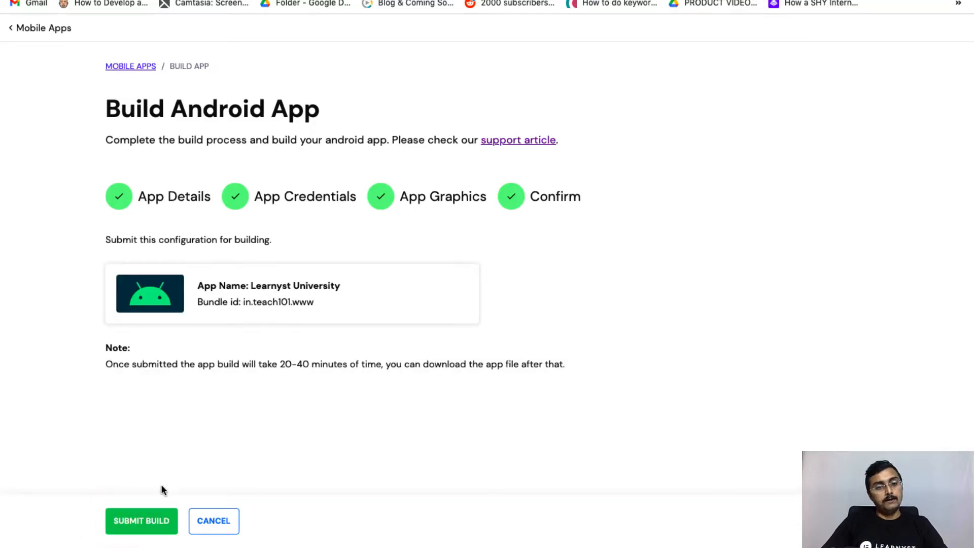
click(141, 520)
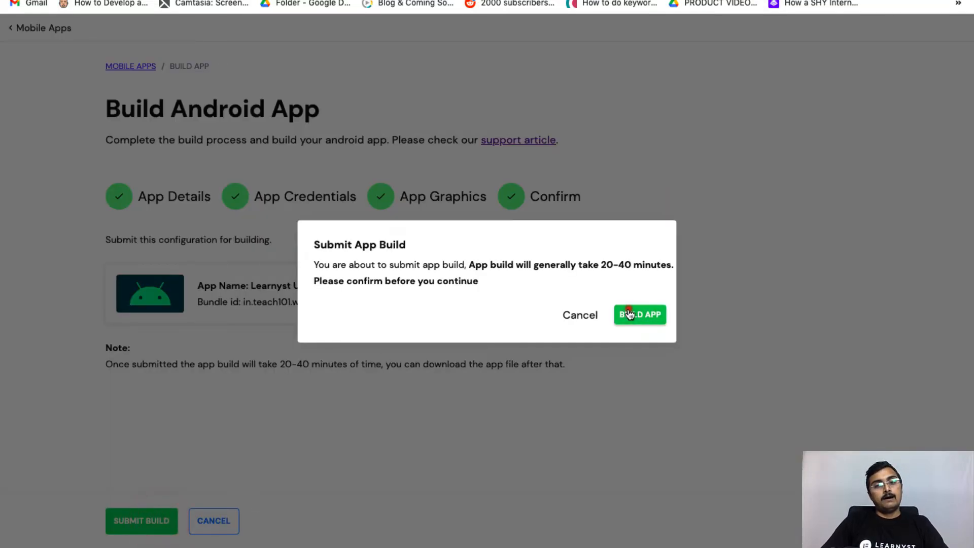
click(639, 314)
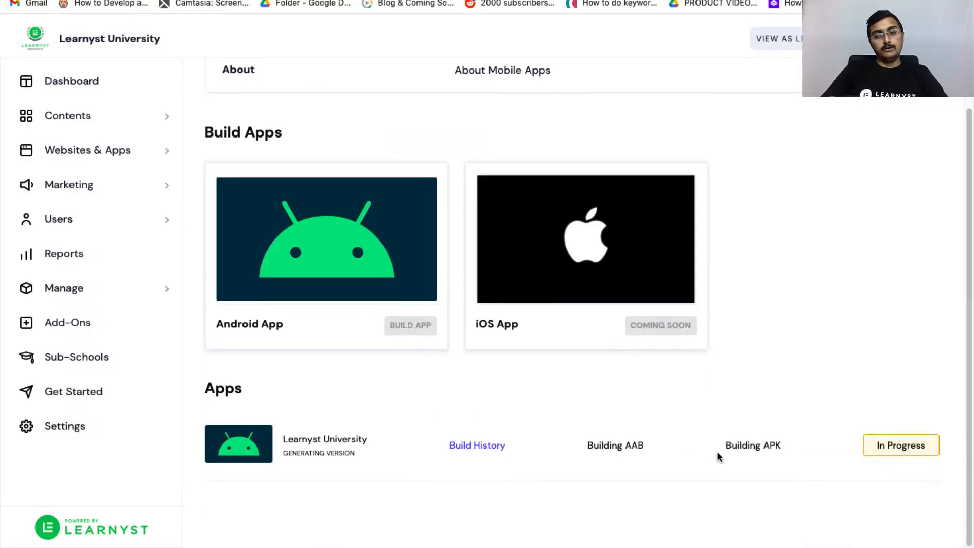
mouse_move(907, 455)
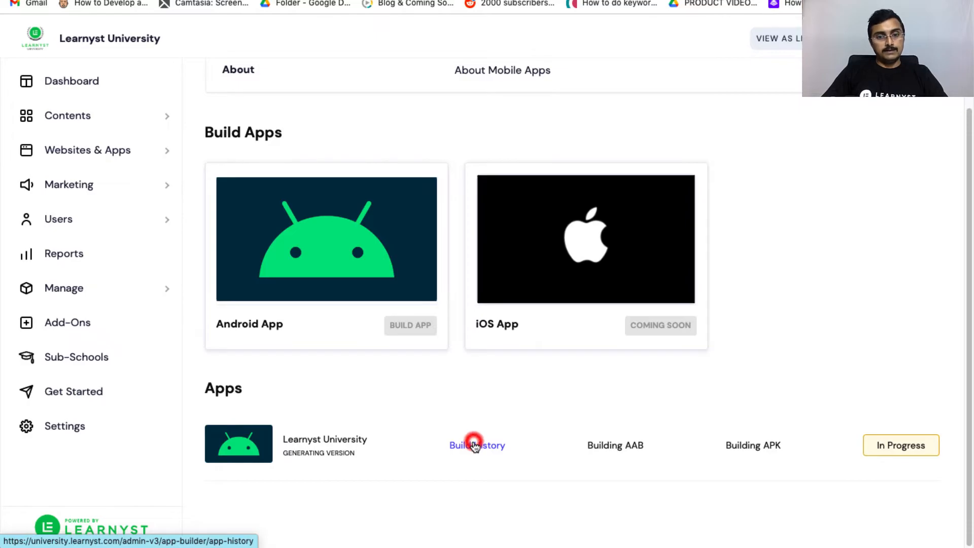
View the Android Build History listing the new In Progress build above two 17.12 builds.
click(477, 444)
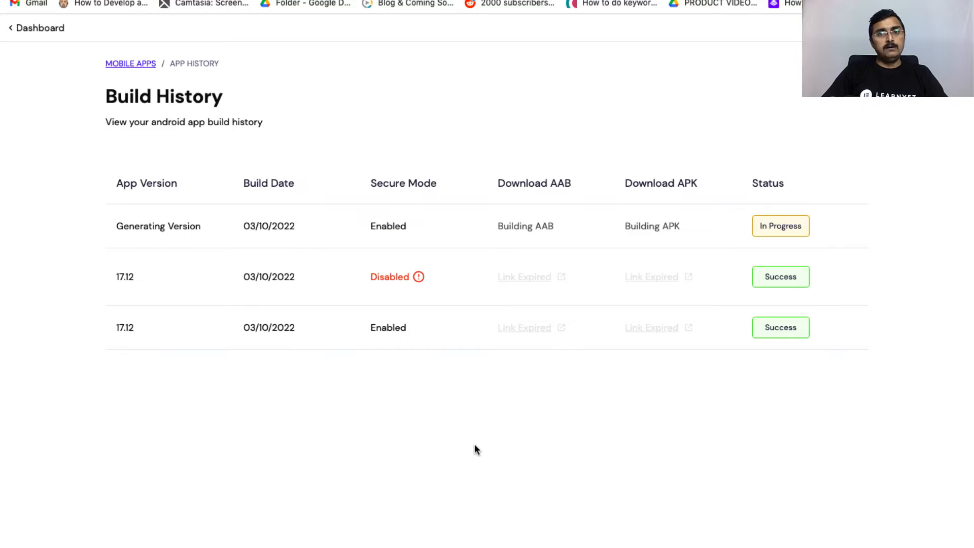
mouse_move(434, 350)
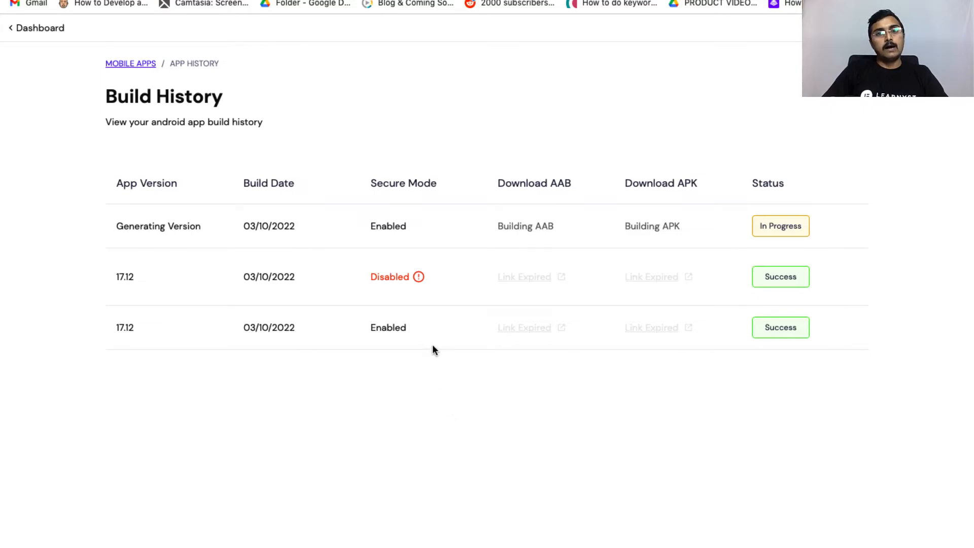
mouse_move(143, 73)
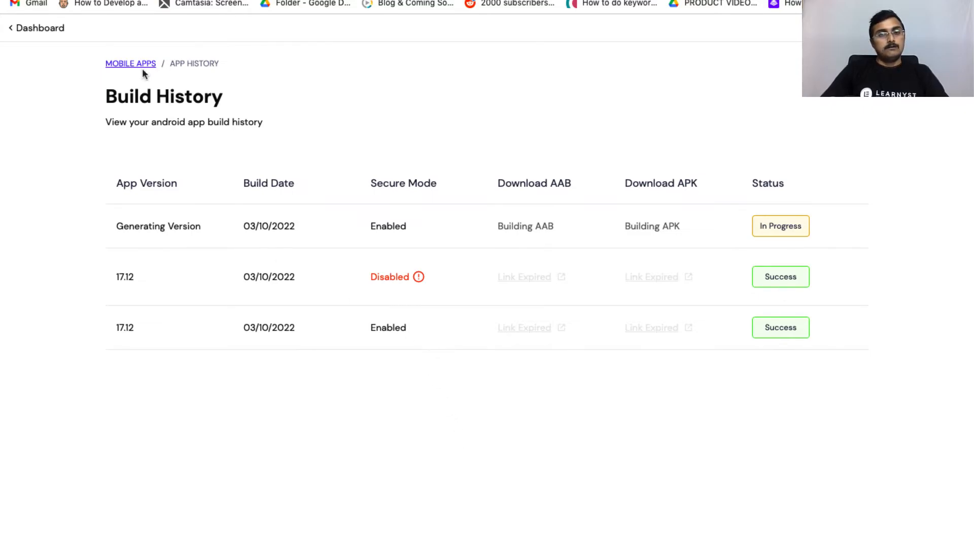